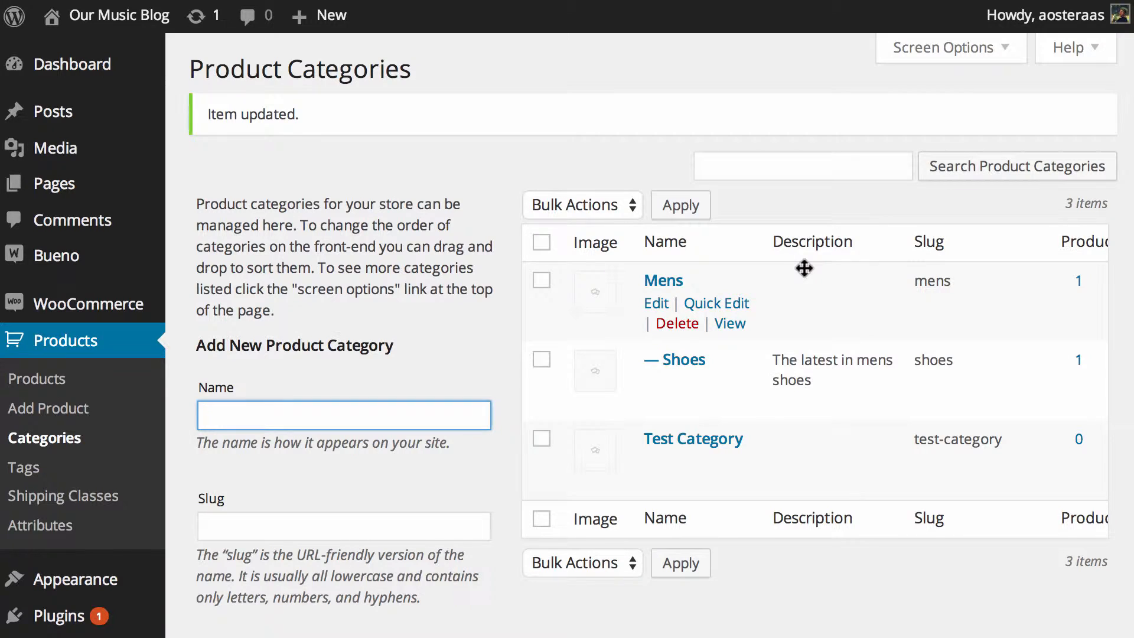
{"action": "mouse_move", "coordinate": [476, 237]}
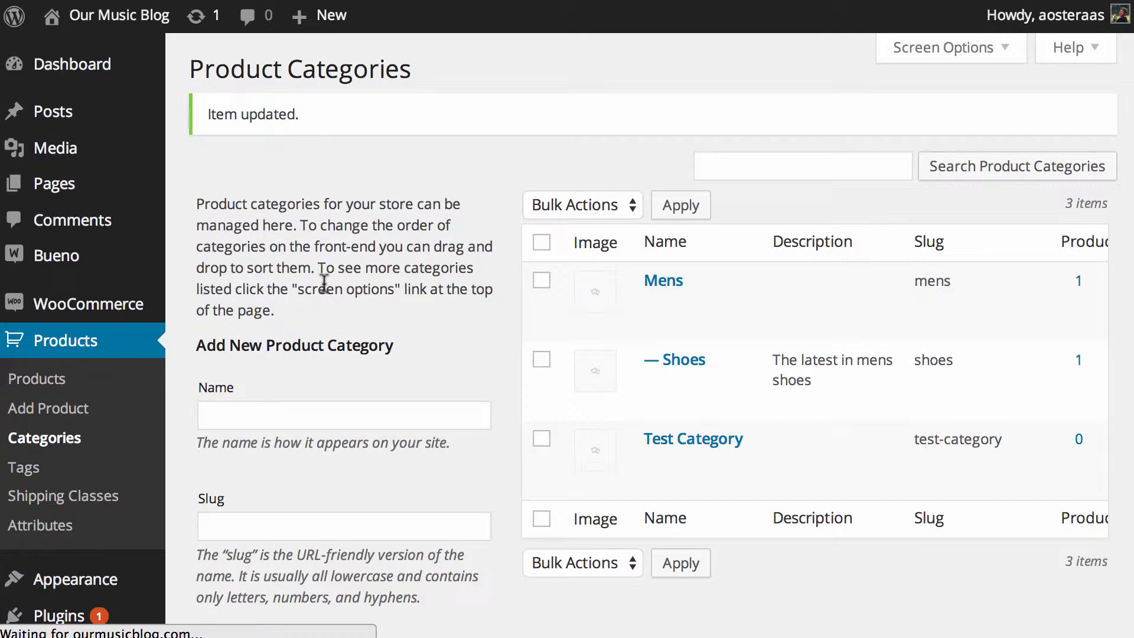
Step: Visit the Product Tags admin page, then the full Products list showing Old Boots untagged
{"action": "left_click", "coordinate": [24, 468]}
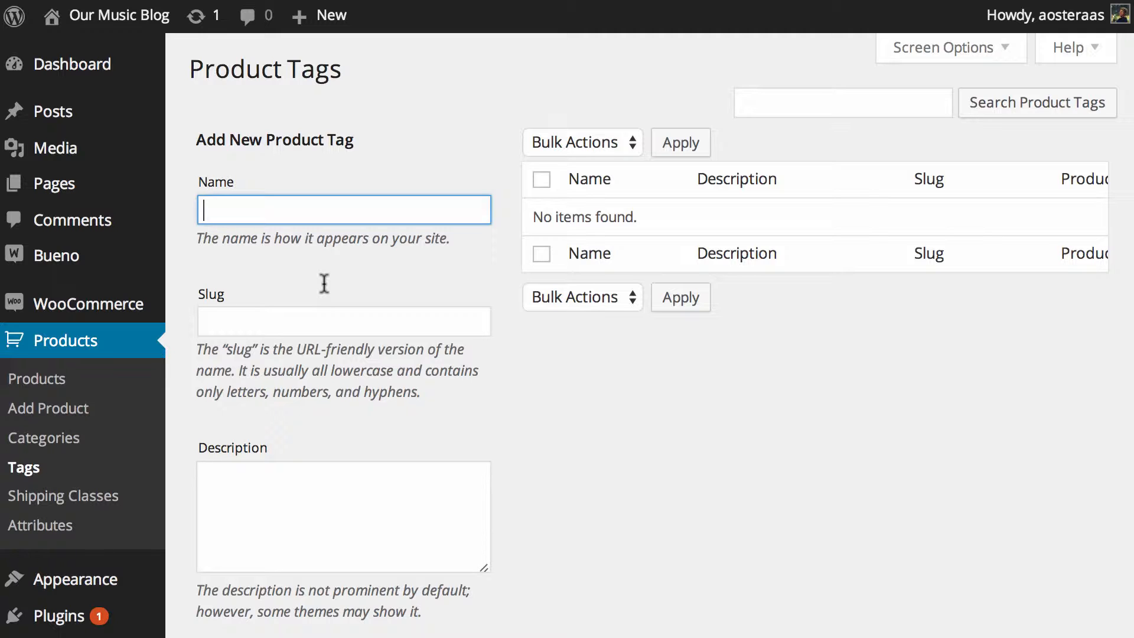
{"action": "mouse_move", "coordinate": [38, 378]}
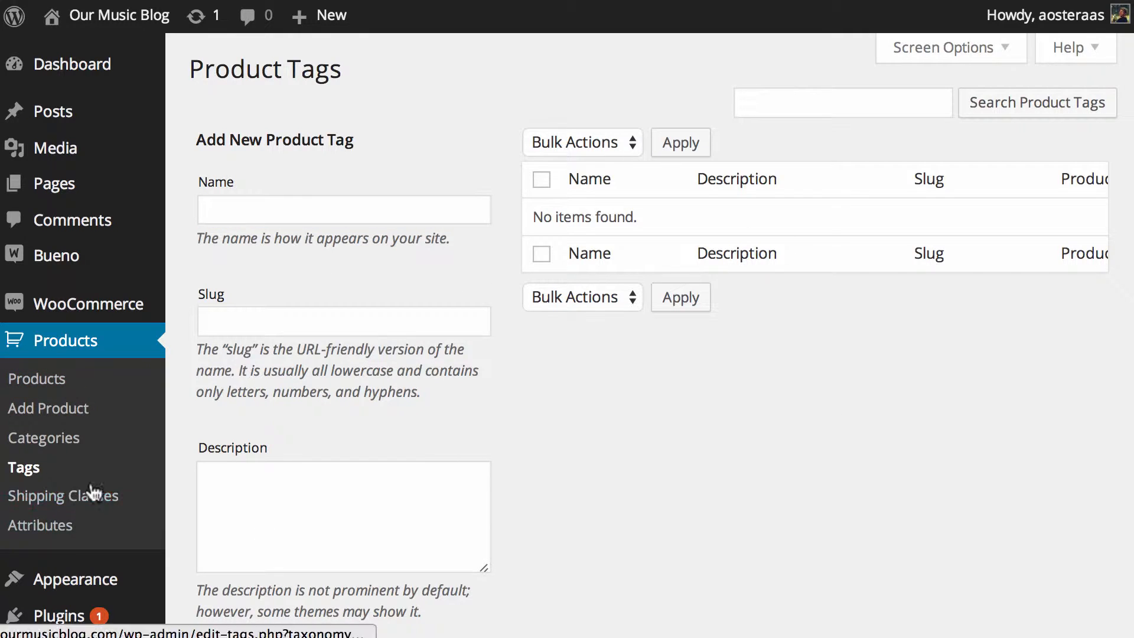
{"action": "left_click", "coordinate": [38, 378]}
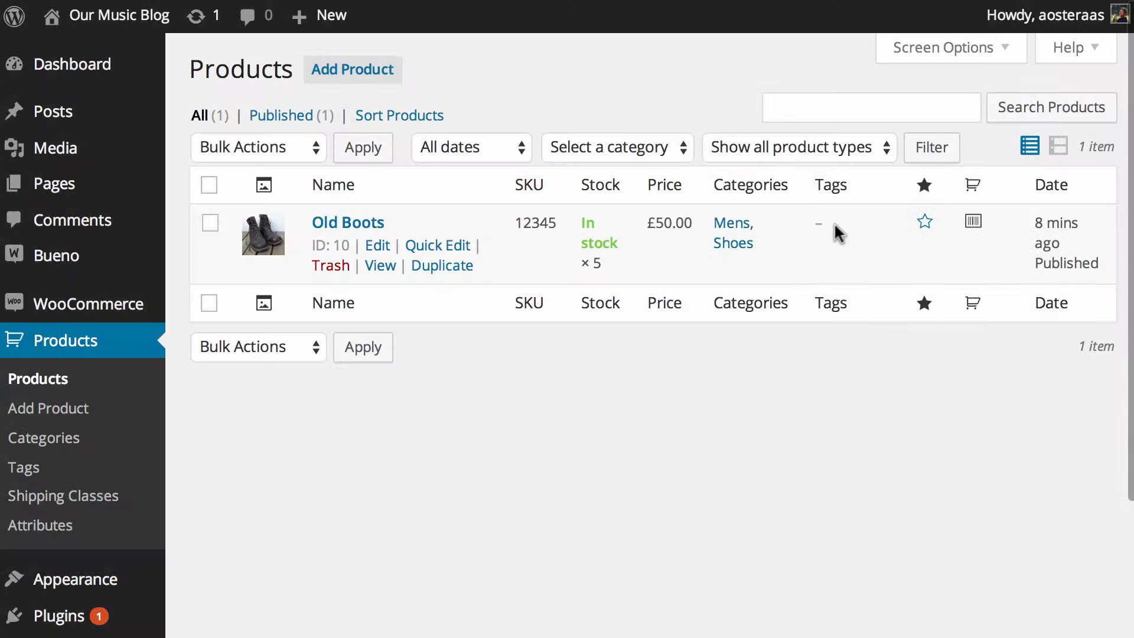
Step: Give Old Boots the tags boots, hiking boots, leather boots and walking boots and update it
{"action": "left_click", "coordinate": [379, 266]}
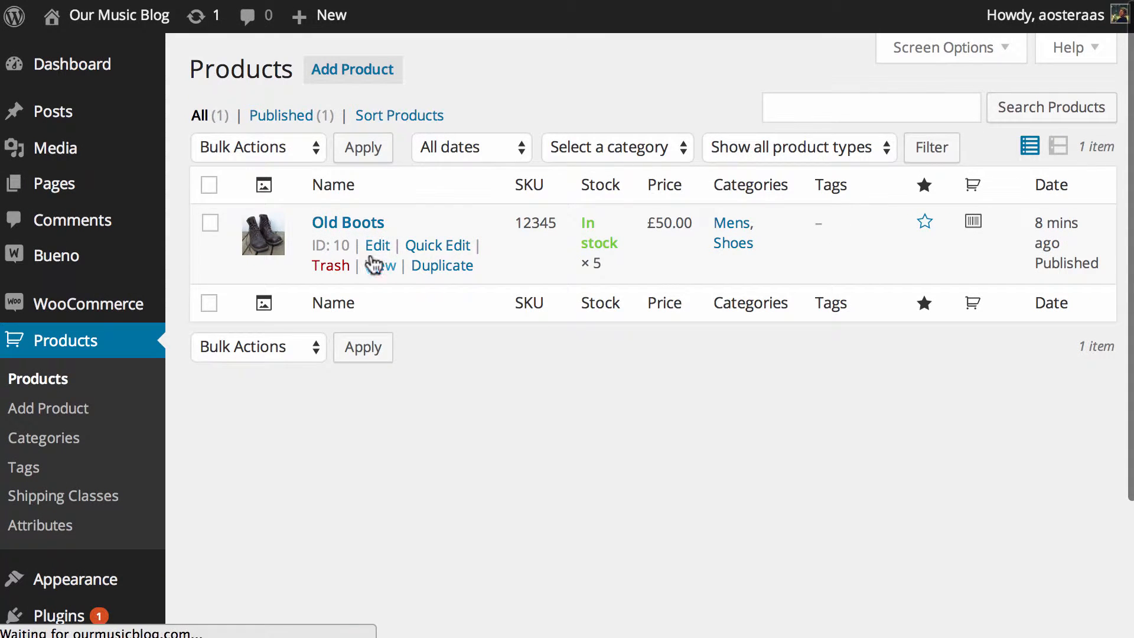
{"action": "left_click", "coordinate": [377, 246]}
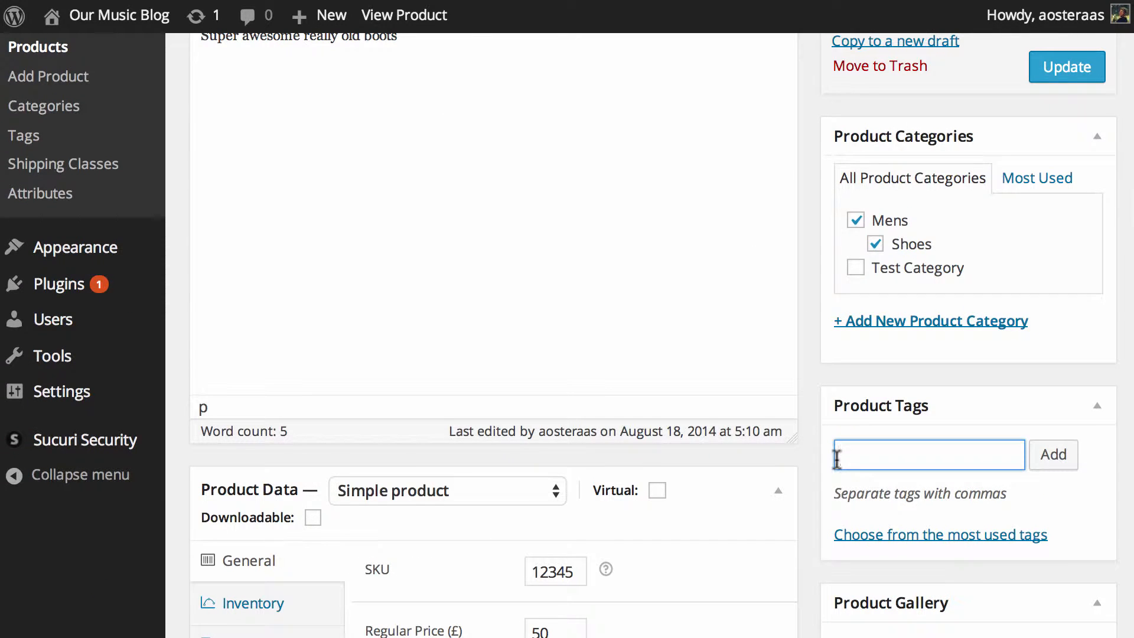
{"action": "type", "text": "walking bo"}
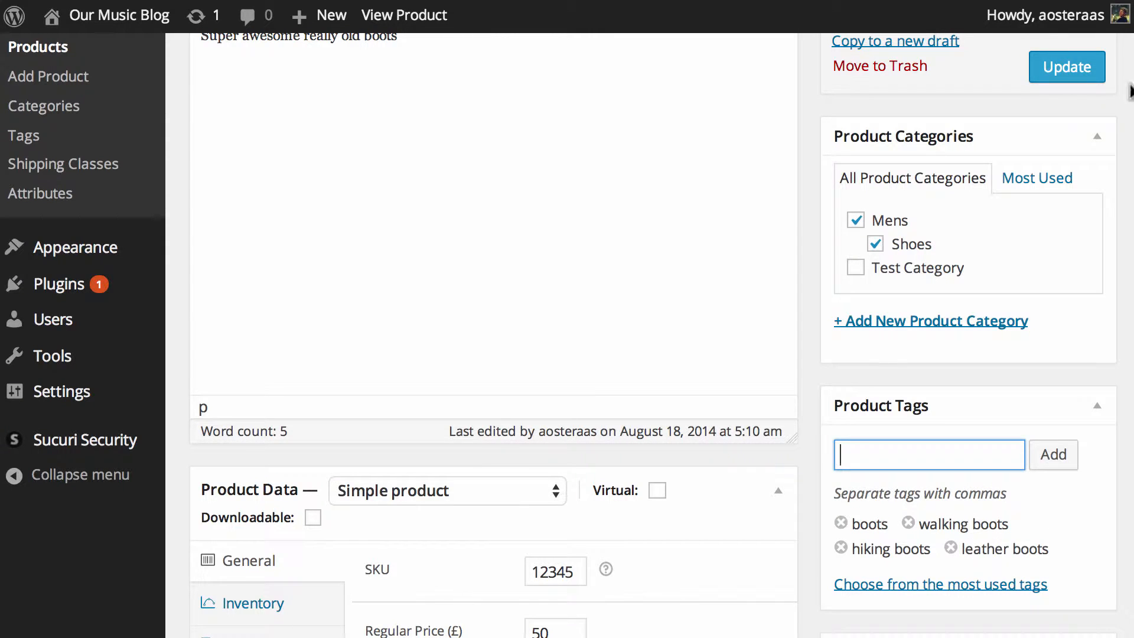
{"action": "left_click", "coordinate": [1066, 67]}
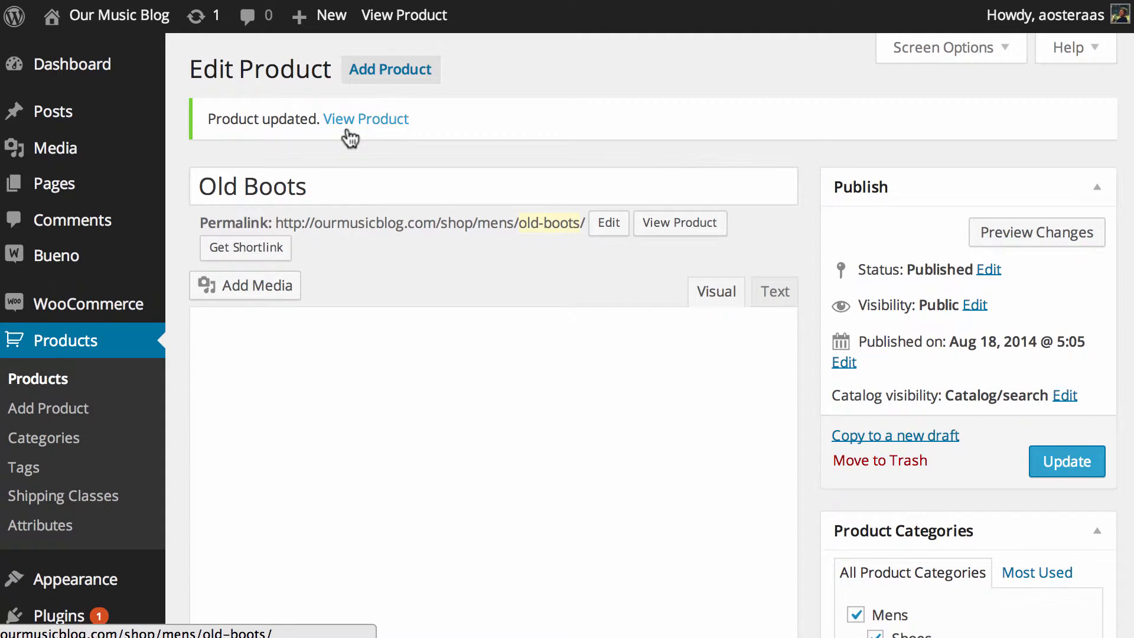
Step: View the updated Old Boots product on the live storefront via the 'Product updated' notice
{"action": "left_click", "coordinate": [365, 118]}
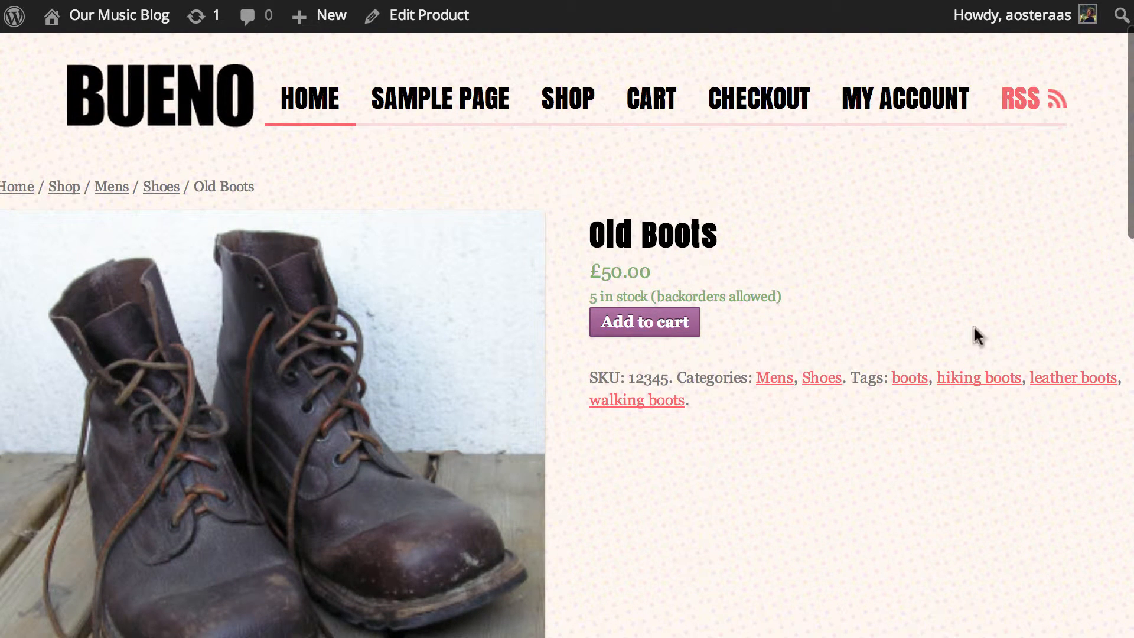
{"action": "mouse_move", "coordinate": [727, 313]}
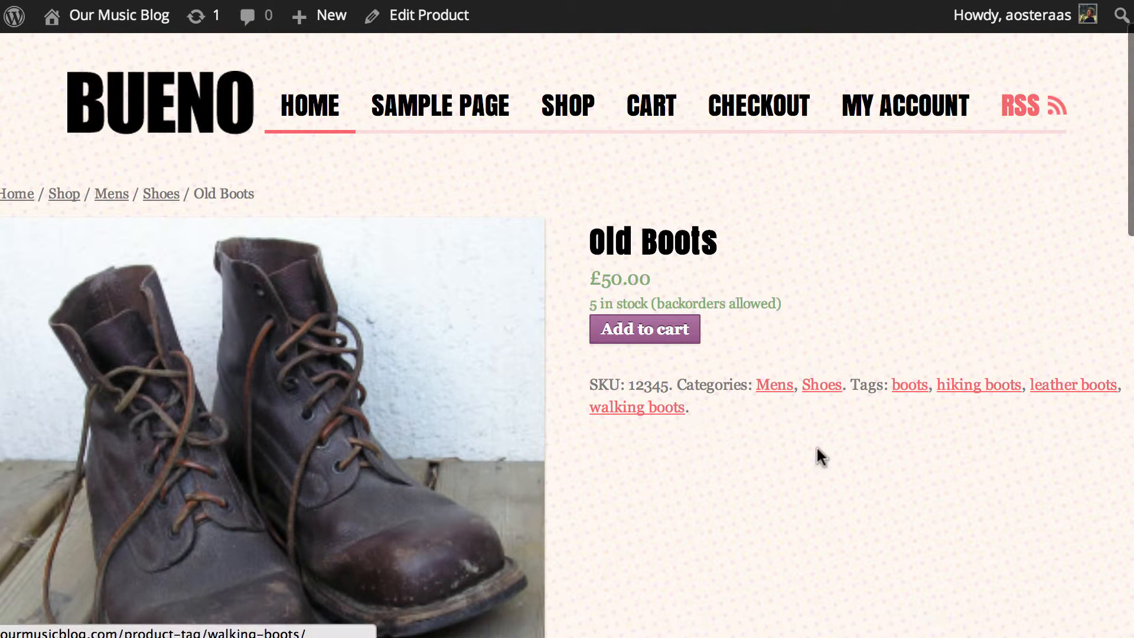
{"action": "mouse_move", "coordinate": [587, 389]}
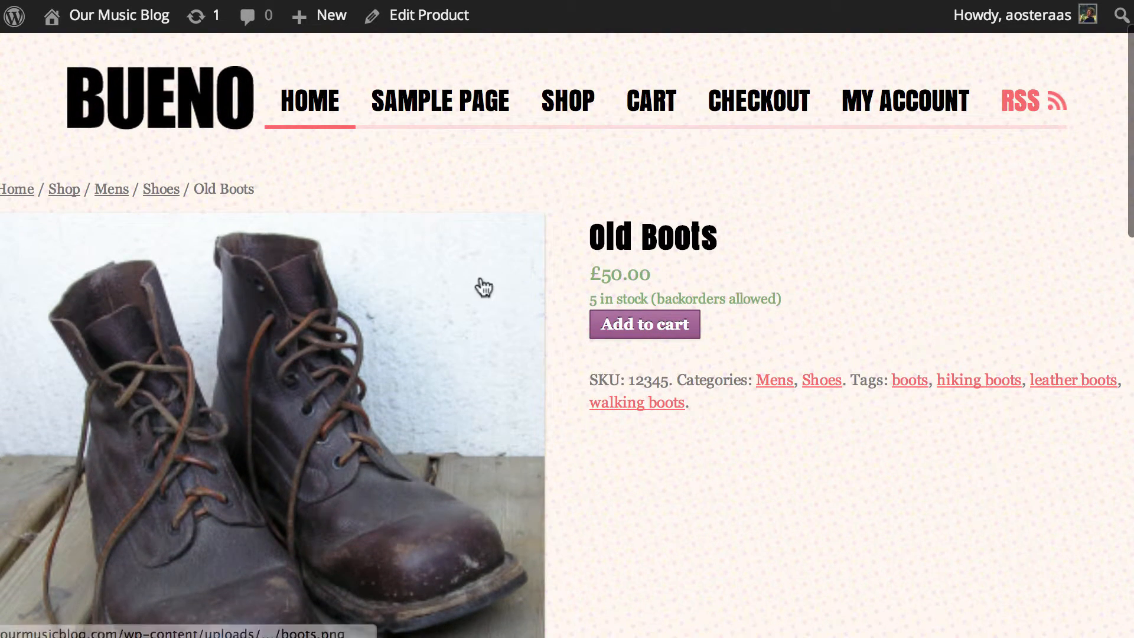
{"action": "mouse_move", "coordinate": [110, 189]}
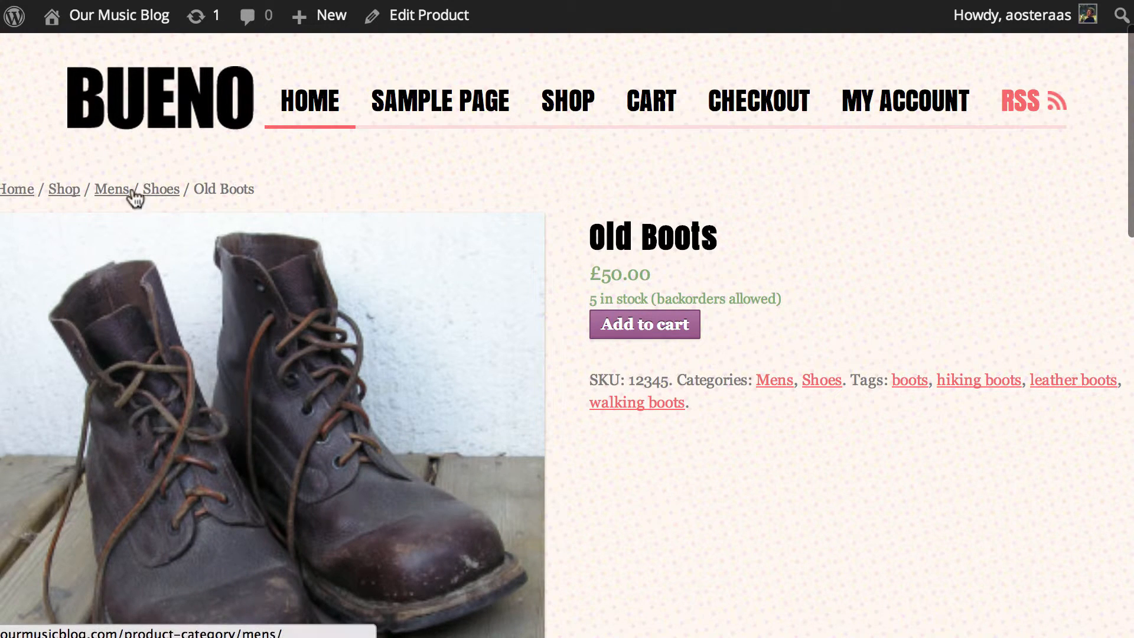
{"action": "mouse_move", "coordinate": [787, 388]}
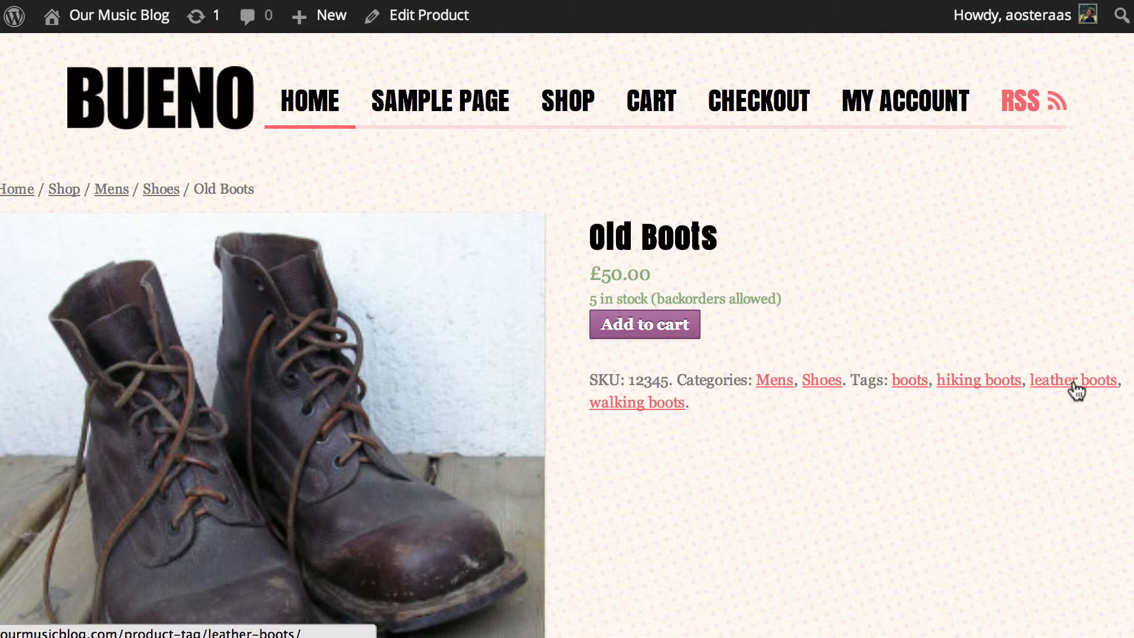
{"action": "mouse_move", "coordinate": [958, 388]}
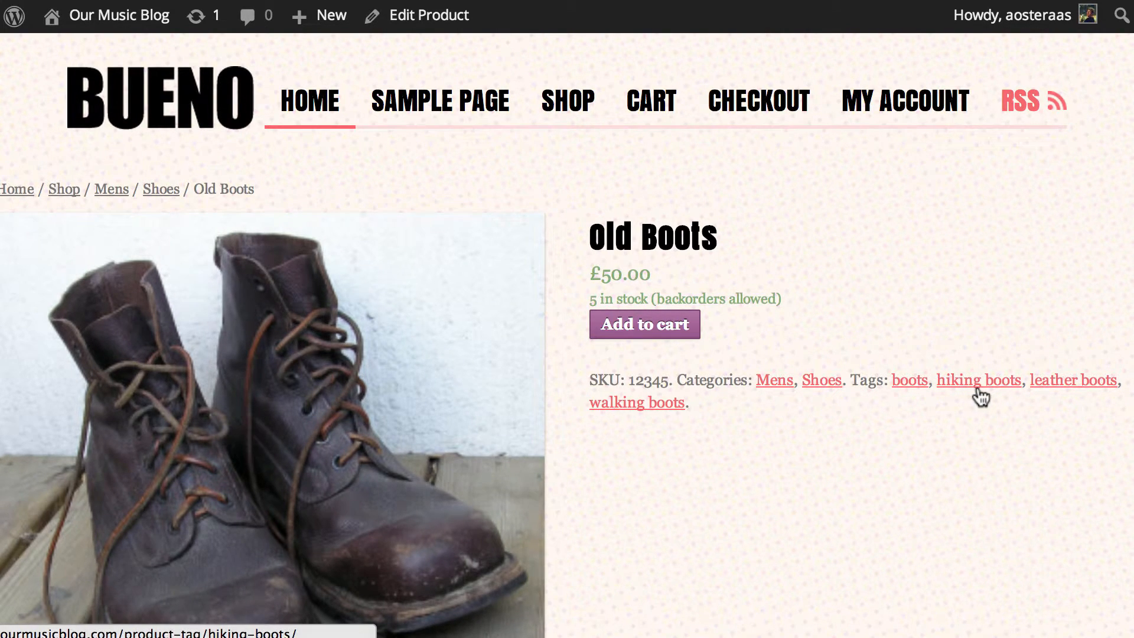
Step: Browse the hiking boots tag archive on the storefront, which lists only Old Boots
{"action": "left_click", "coordinate": [978, 379]}
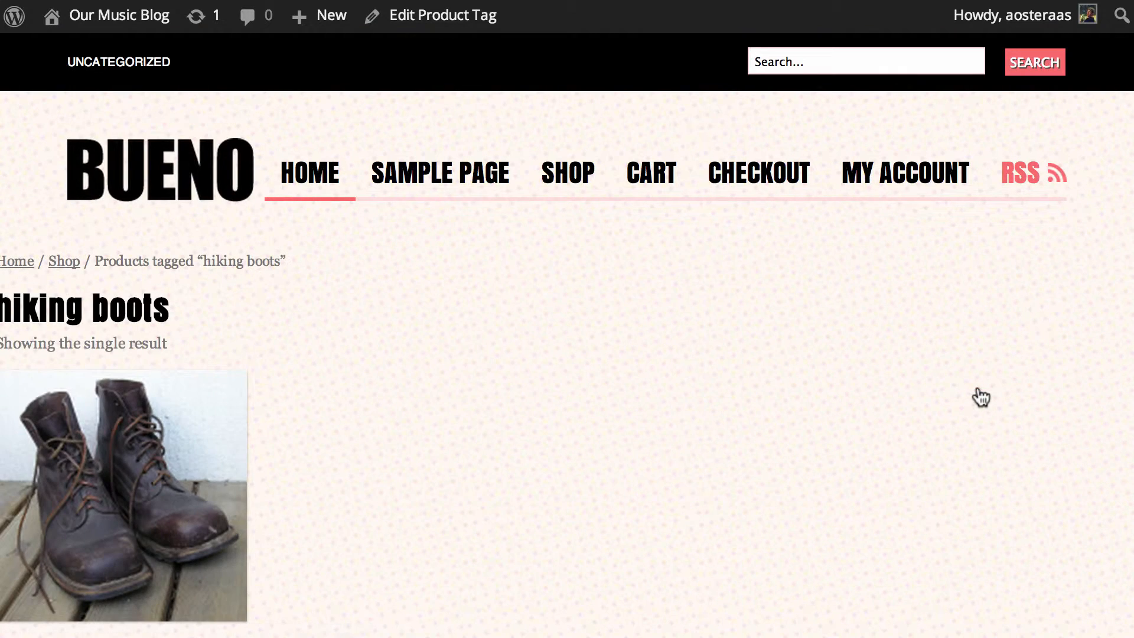
{"action": "scroll", "scroll_direction": "down", "scroll_amount": 3}
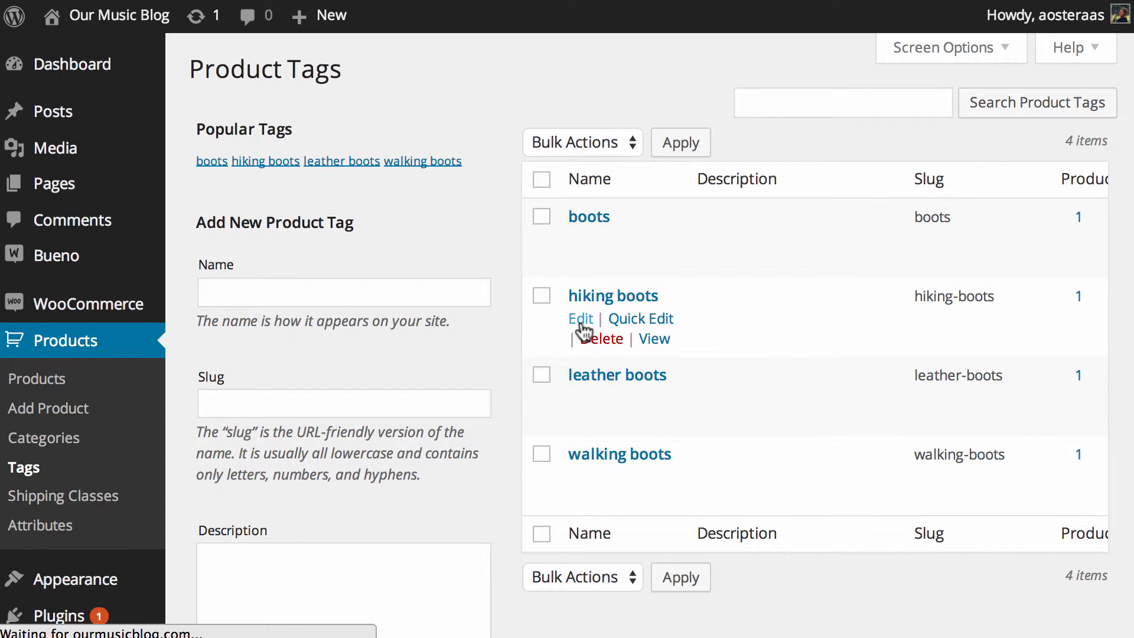
Step: Edit the hiking boots tag as Hiking Hoots with description 'These are all of our hiking boots'
{"action": "left_click", "coordinate": [580, 319]}
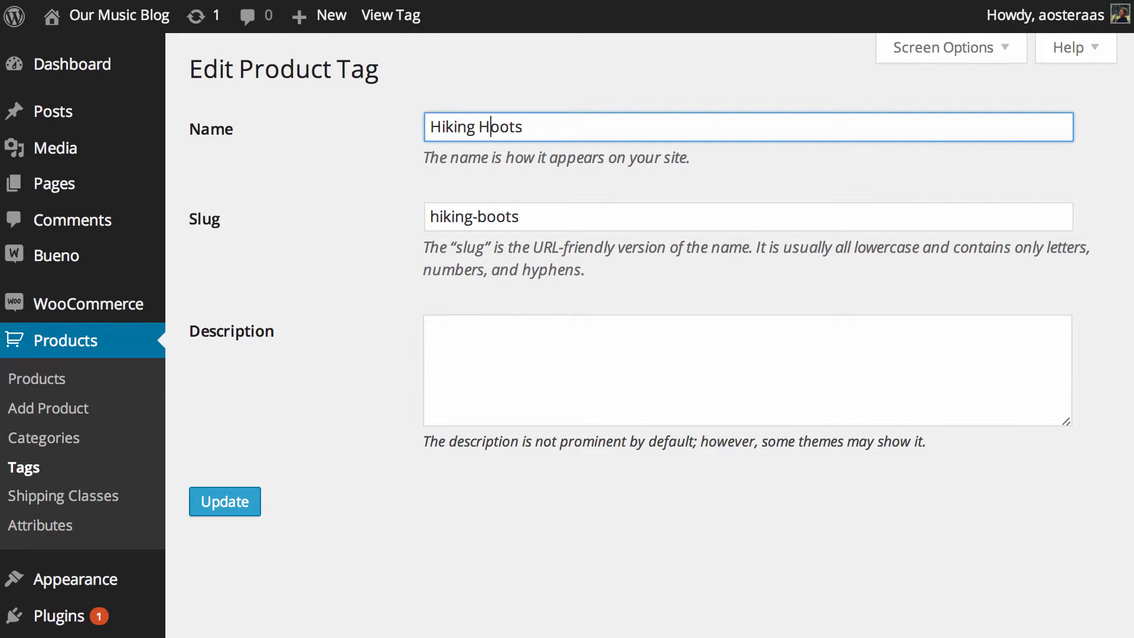
{"action": "left_click", "coordinate": [748, 370]}
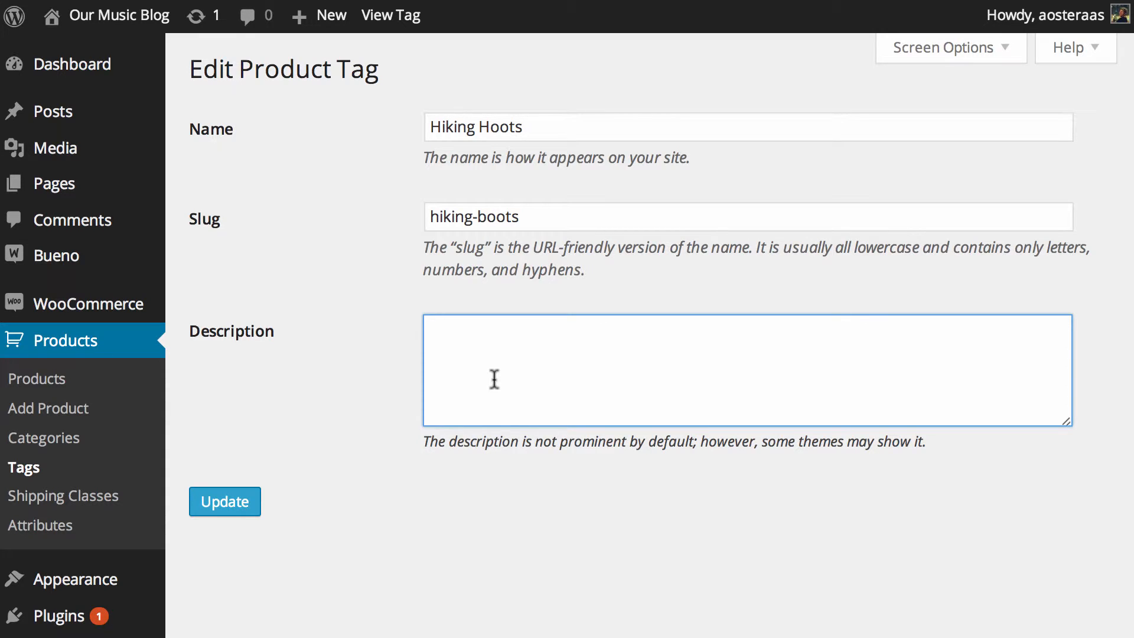
{"action": "mouse_move", "coordinate": [470, 449]}
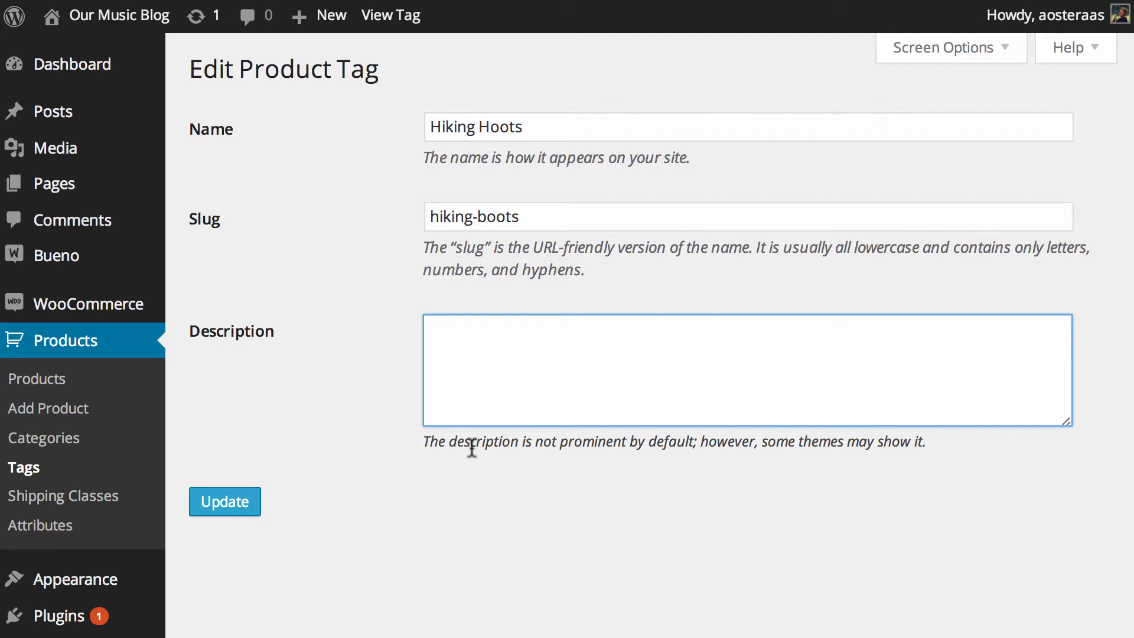
{"action": "type", "text": "These are all of our hiking boots"}
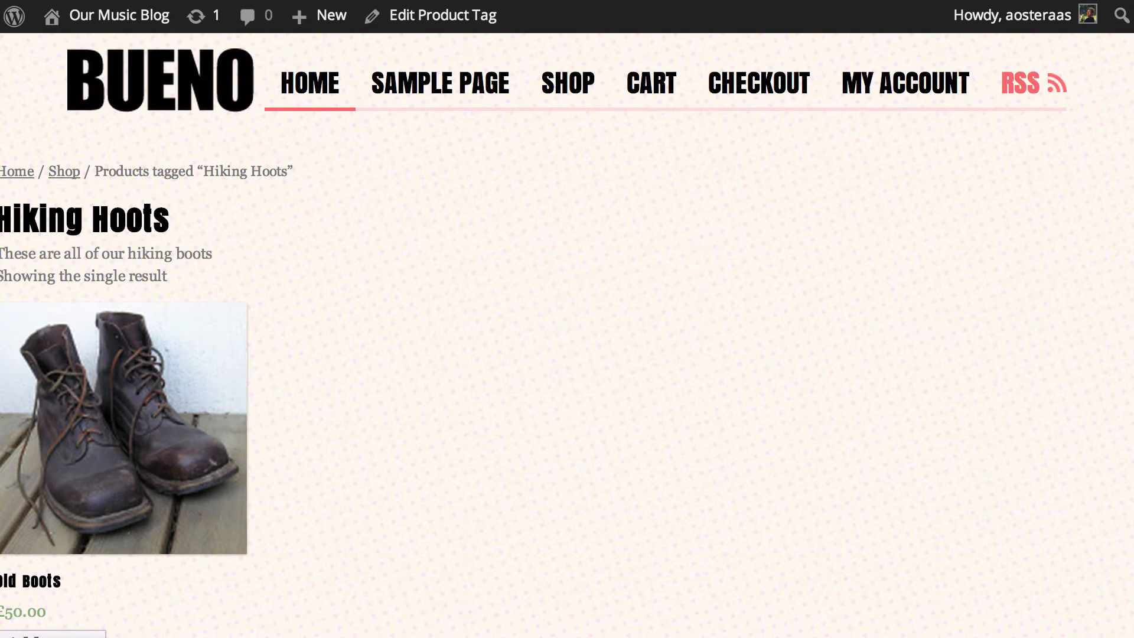
Step: Check the Product Tags list now showing Hiking Hoots with its description among four tags
{"action": "left_click", "coordinate": [442, 14]}
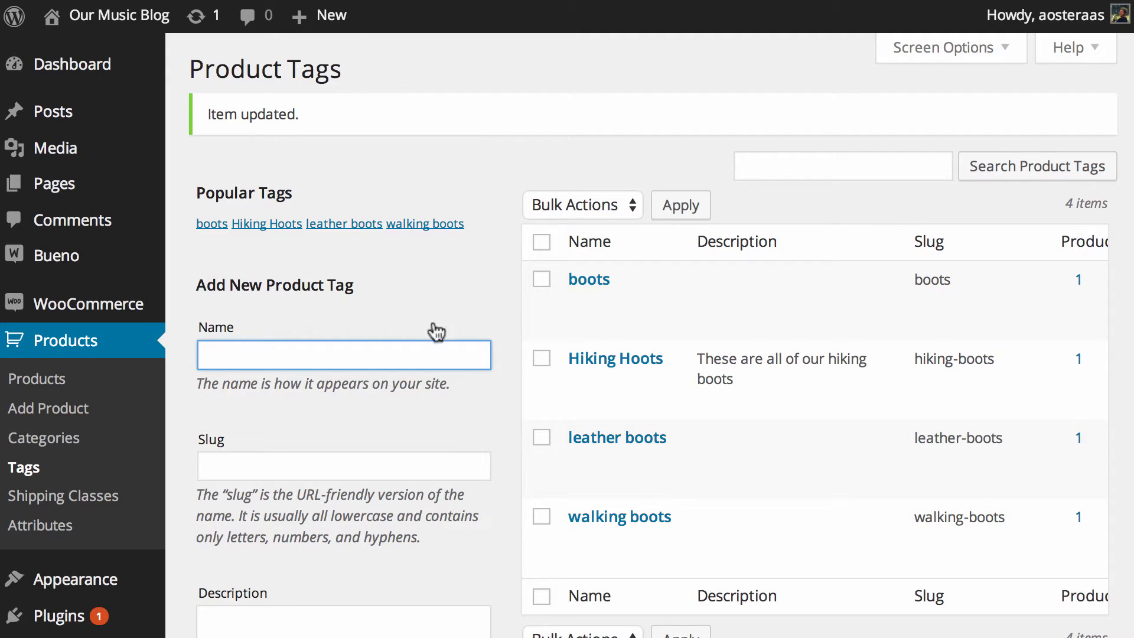
{"action": "mouse_move", "coordinate": [454, 326]}
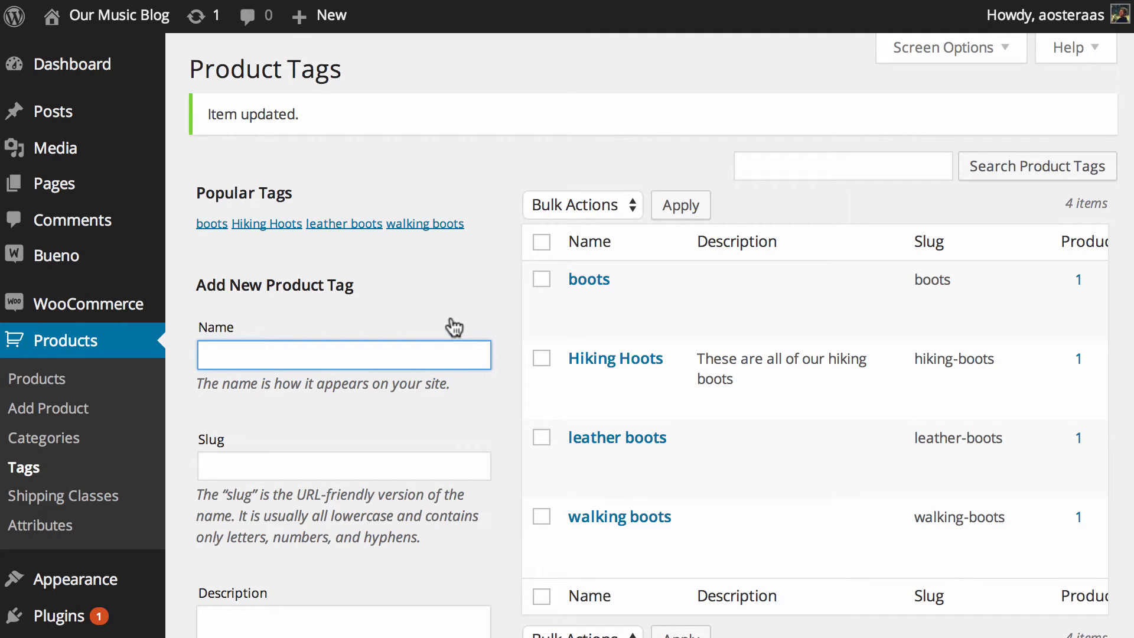
{"action": "scroll", "scroll_direction": "down", "scroll_amount": 3}
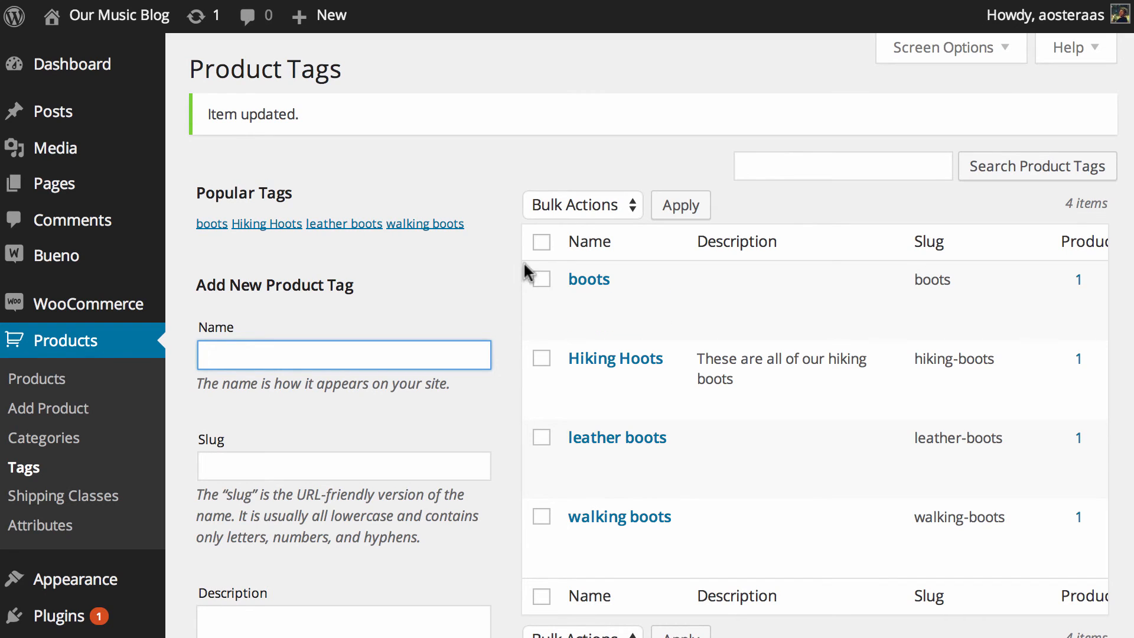
{"action": "mouse_move", "coordinate": [525, 212]}
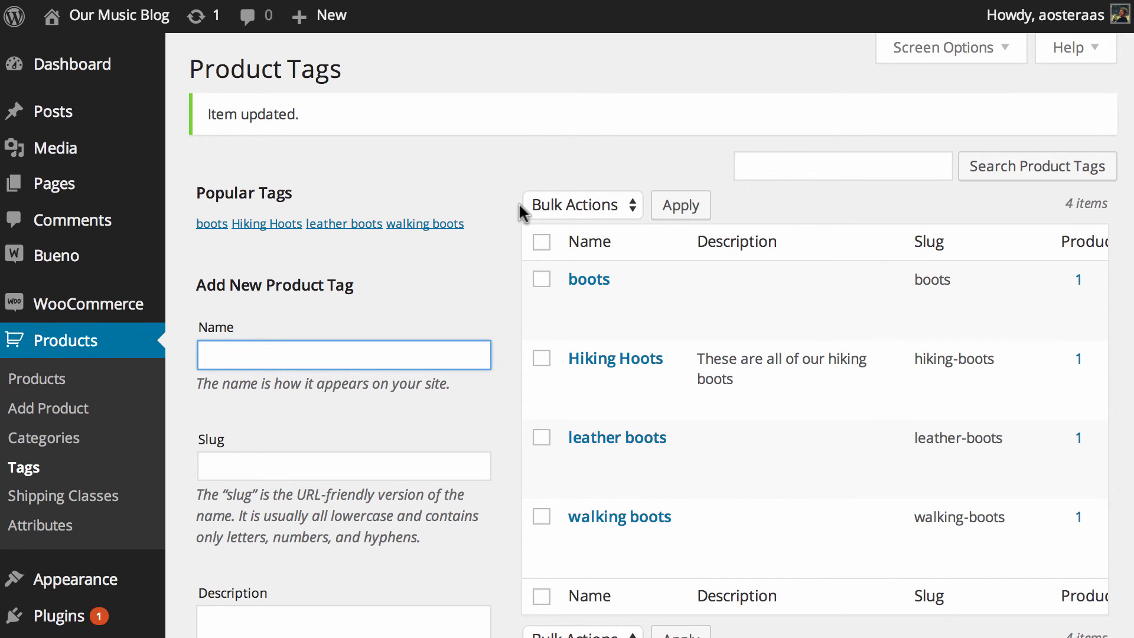
{"action": "mouse_move", "coordinate": [604, 140]}
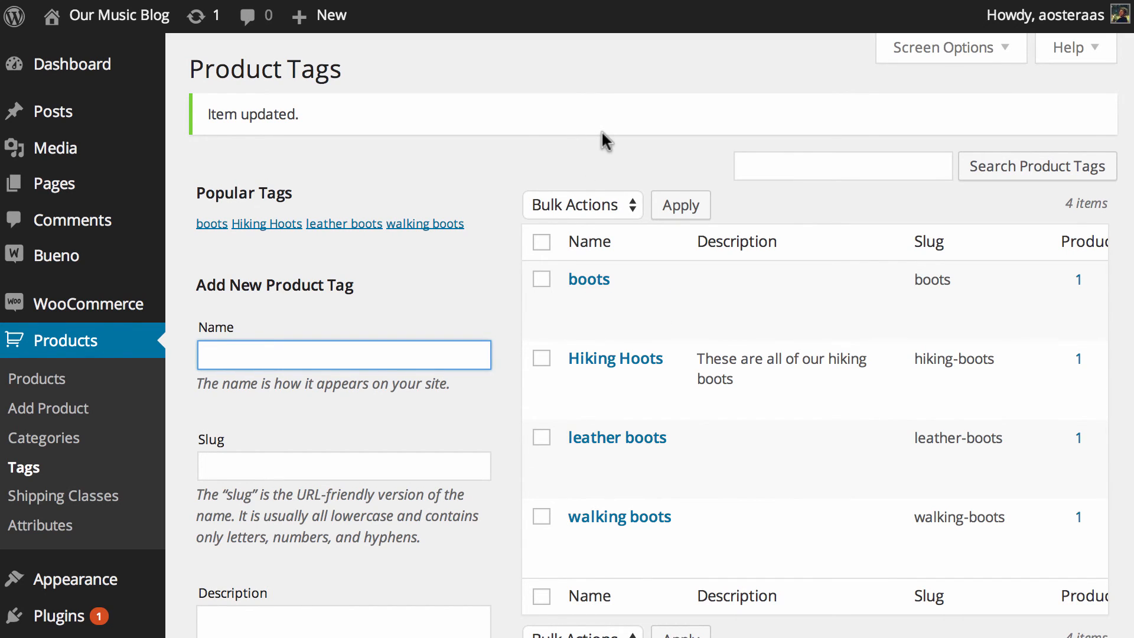